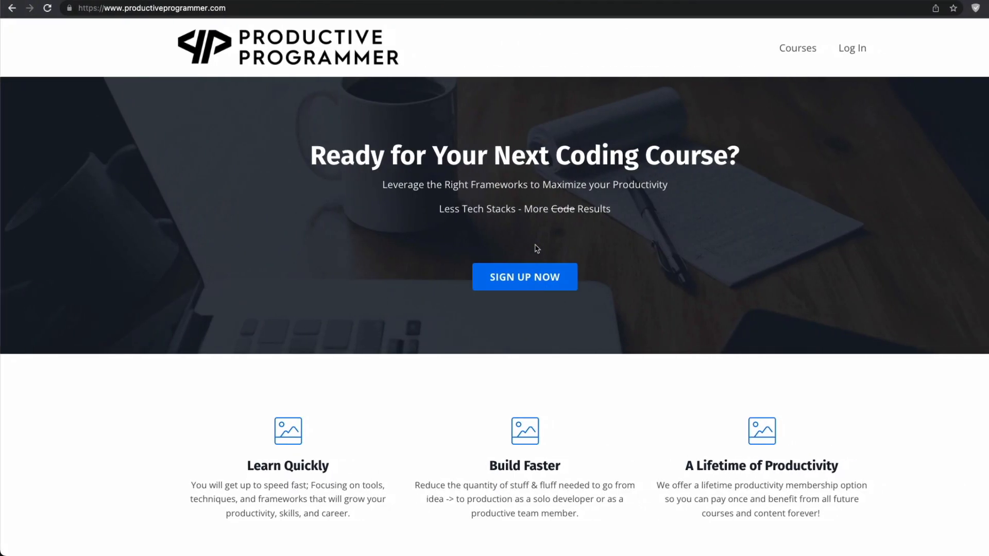
Open the free Phoenix 1.7 LiveView course checkout page from the Courses catalogue
left_click(797, 48)
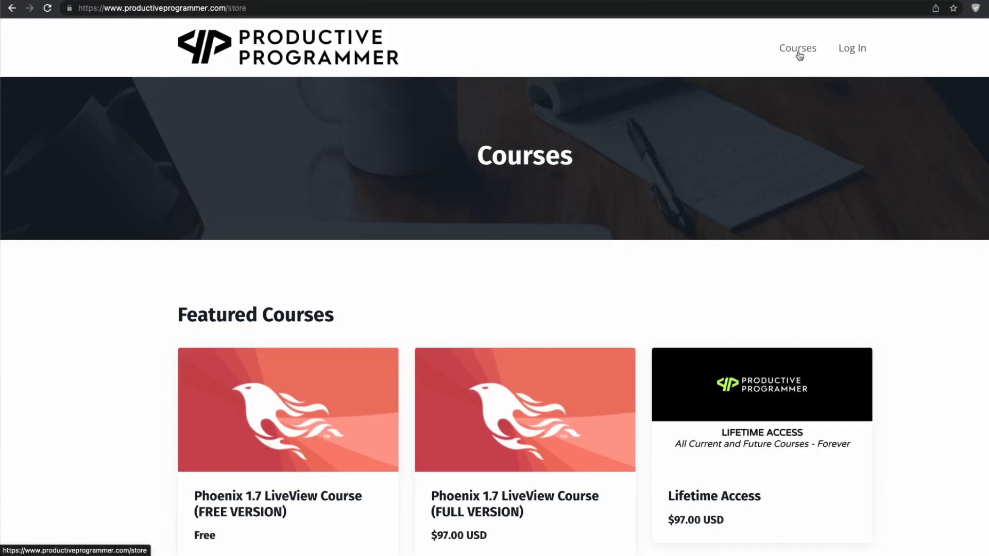
left_click(287, 410)
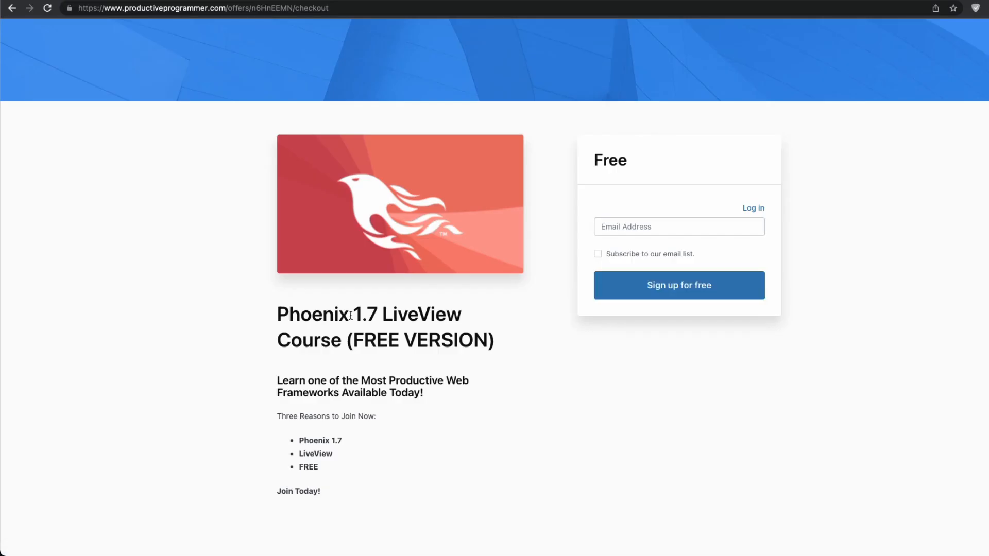
mouse_move(162, 26)
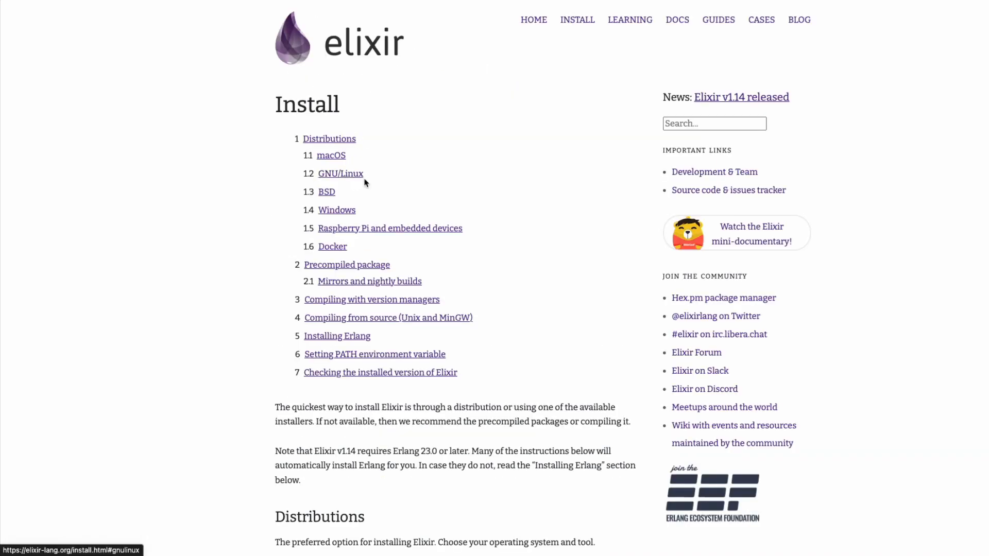
mouse_move(697, 43)
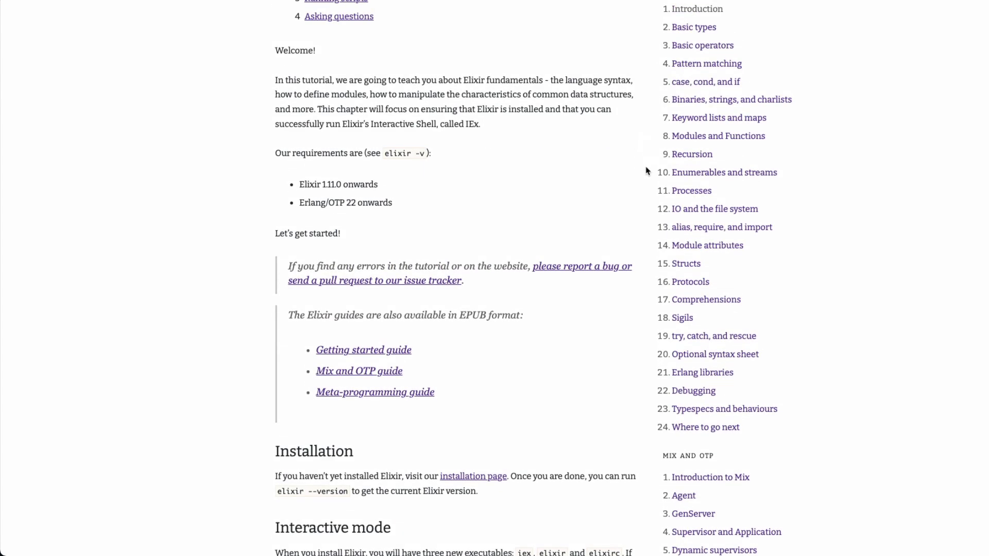
Scroll back up through the Elixir Getting Started introduction guide
scroll("up", 3)
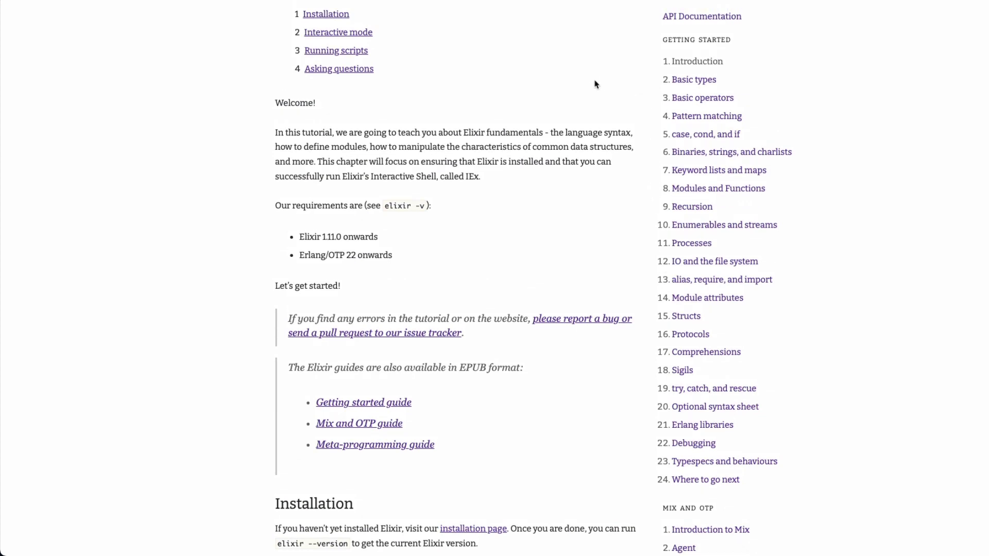
mouse_move(602, 82)
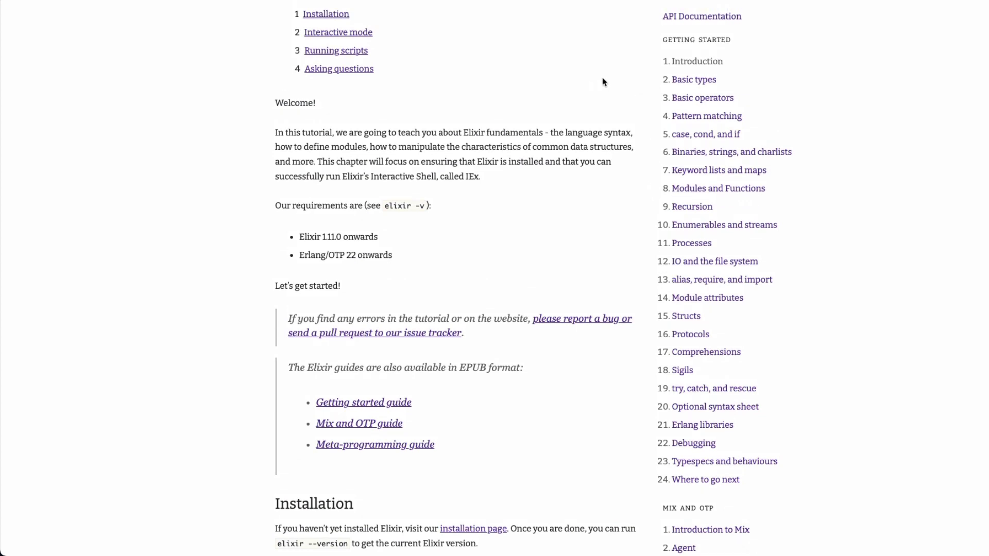
scroll("up", 3)
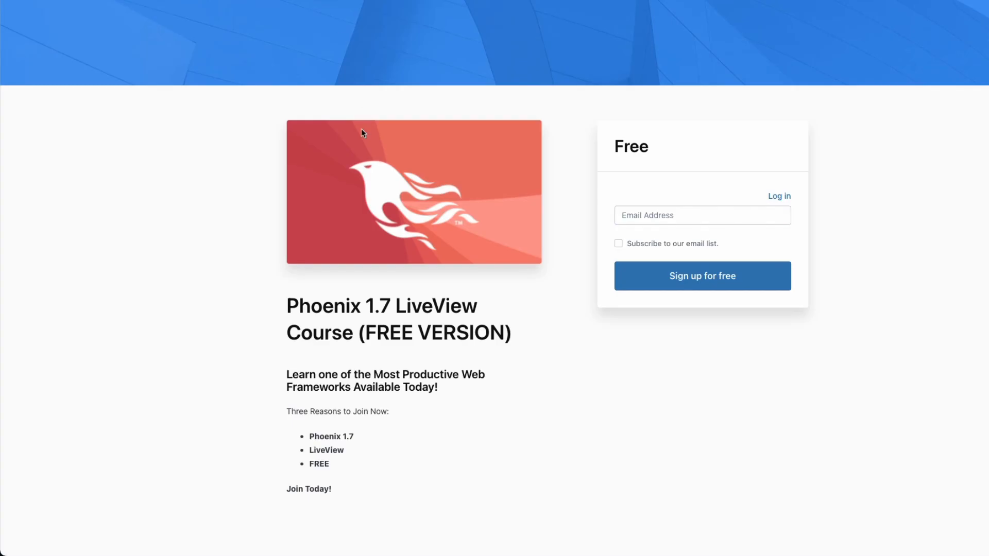
mouse_move(432, 356)
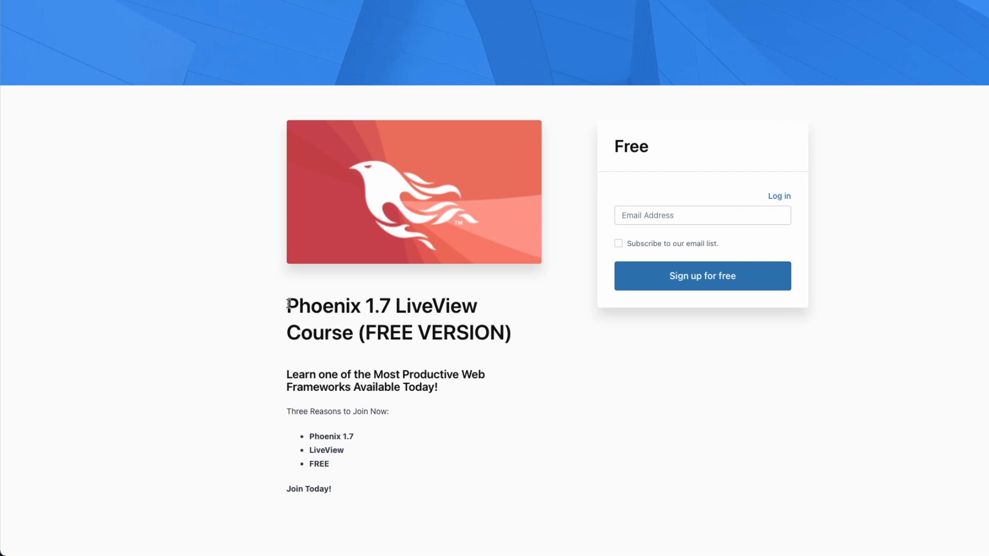
left_click_drag(287, 306, 517, 341)
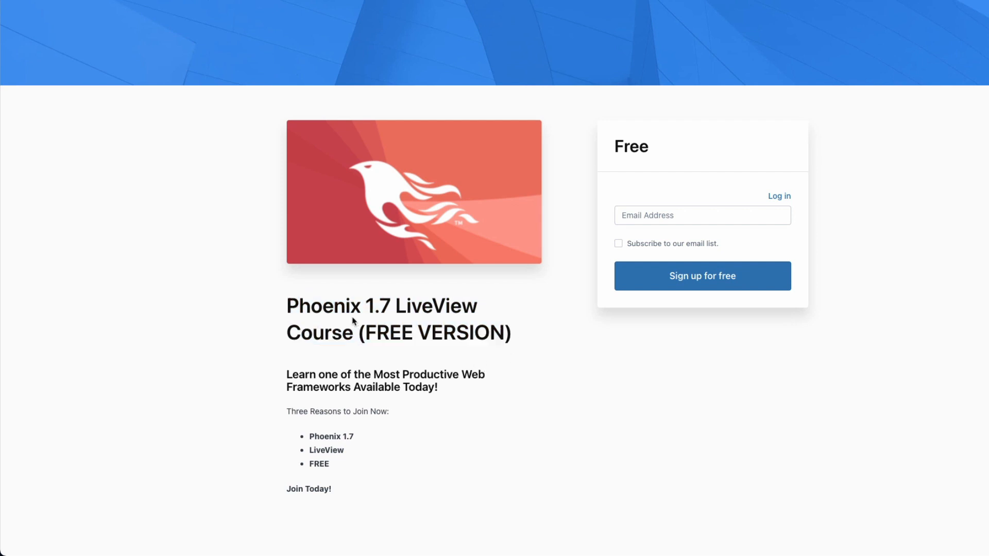
mouse_move(532, 441)
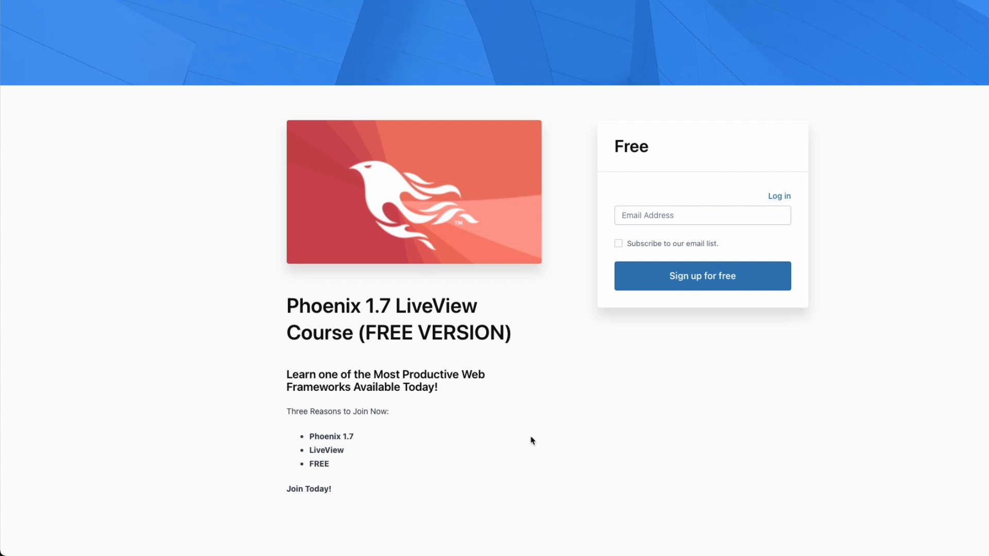
mouse_move(534, 440)
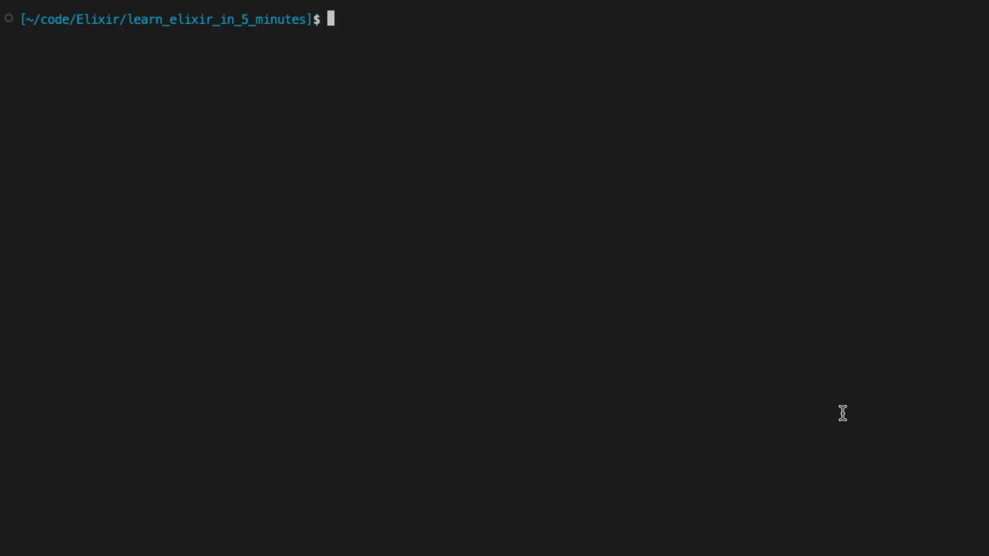
Run elixir -v to confirm Elixir 1.14.3 on Erlang/OTP 25, then start iex
type("elixir -v")
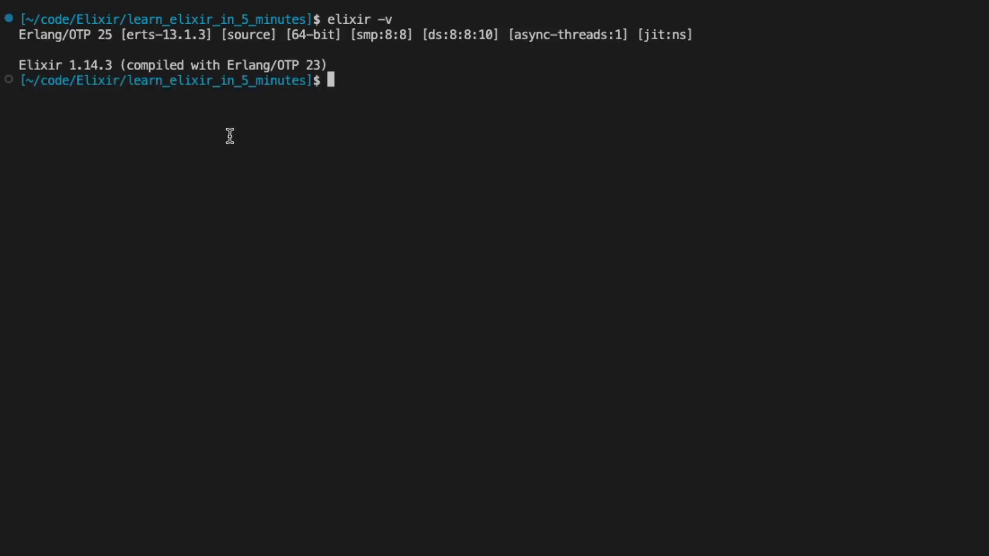
double_click(85, 64)
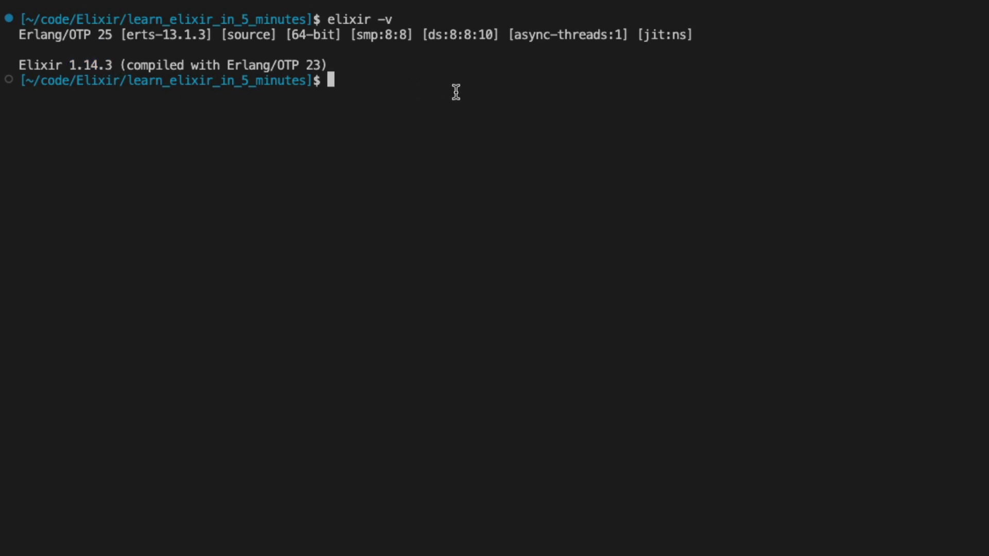
mouse_move(87, 76)
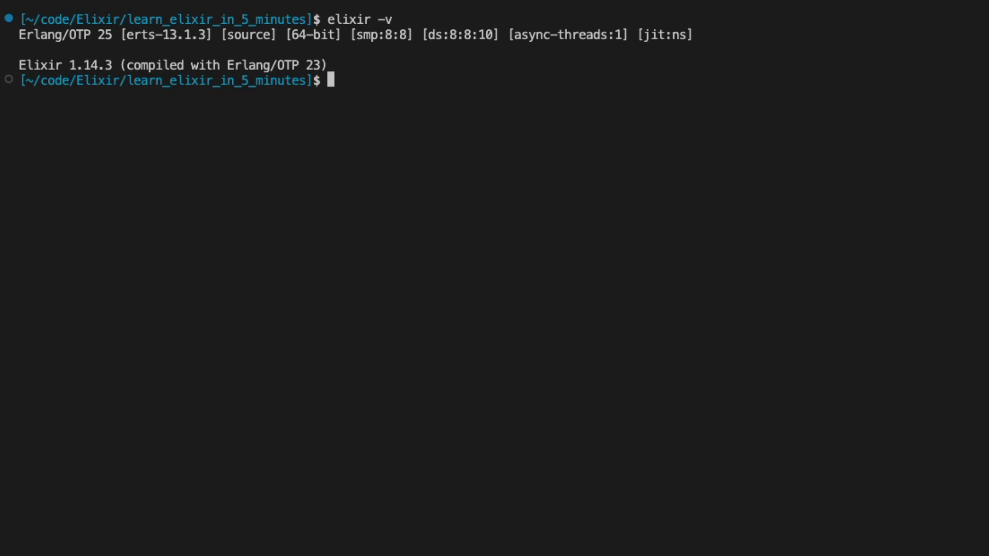
type("iex")
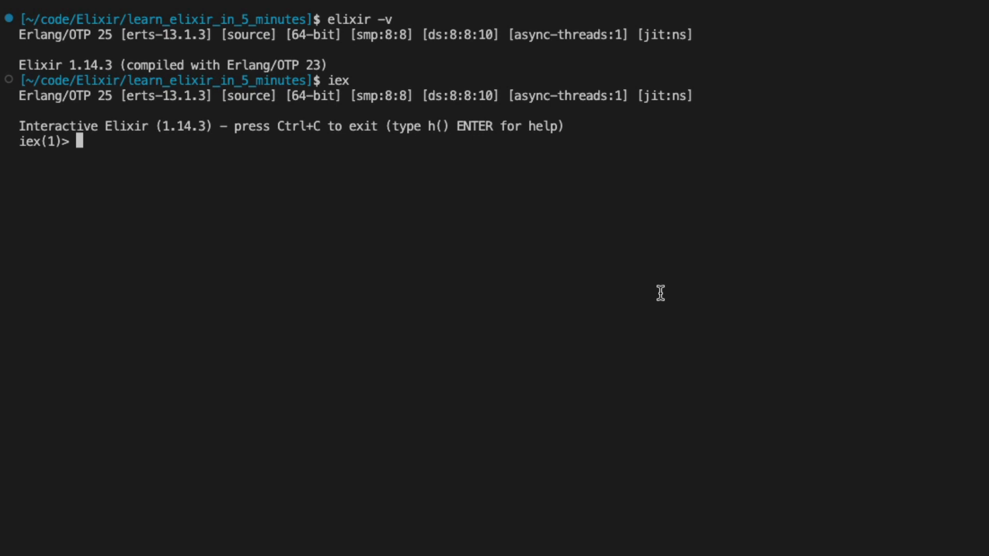
mouse_move(666, 287)
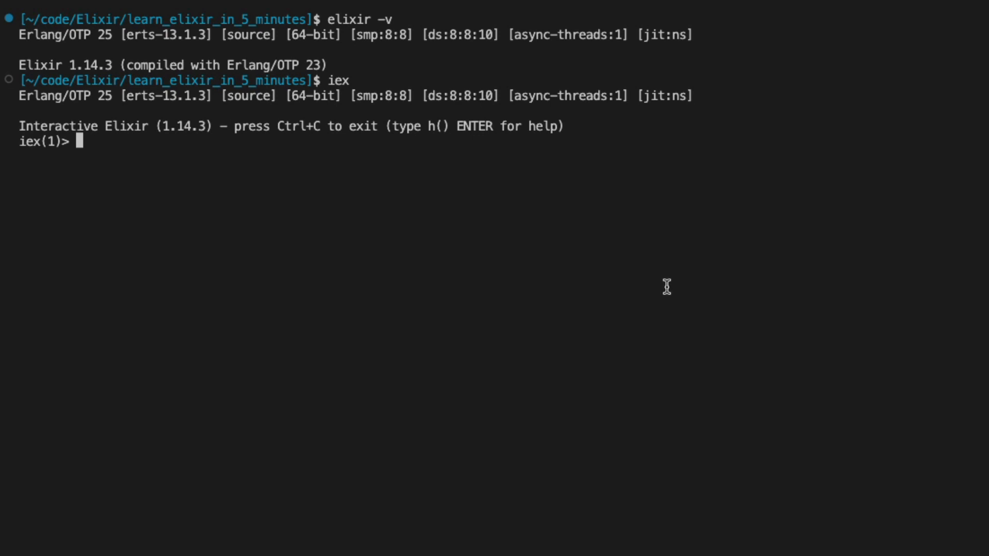
Evaluate 5 + 2 and IO.puts("Hello world"), then type variable = "Hello" <> " world"
type("5 + 2")
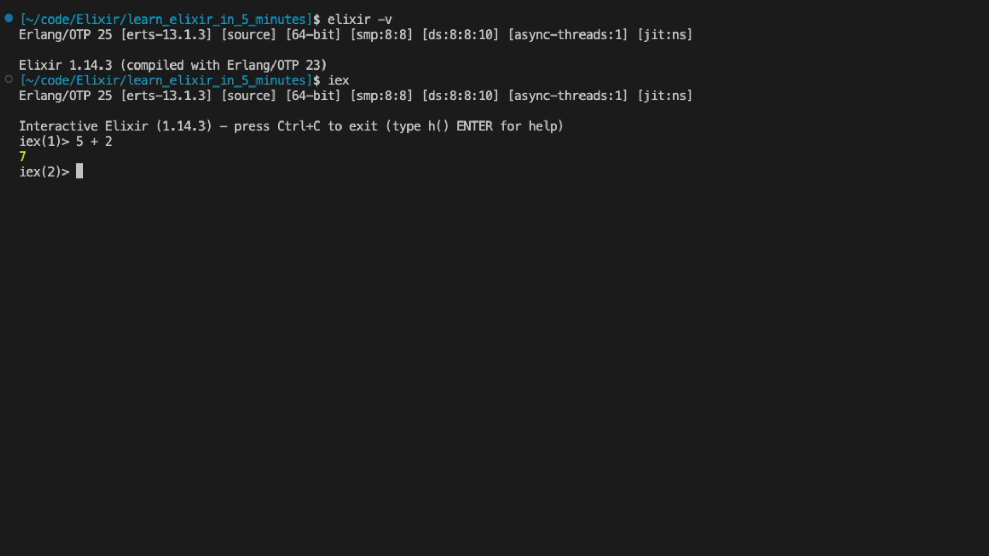
type("IO.puts(\"Hello world\")")
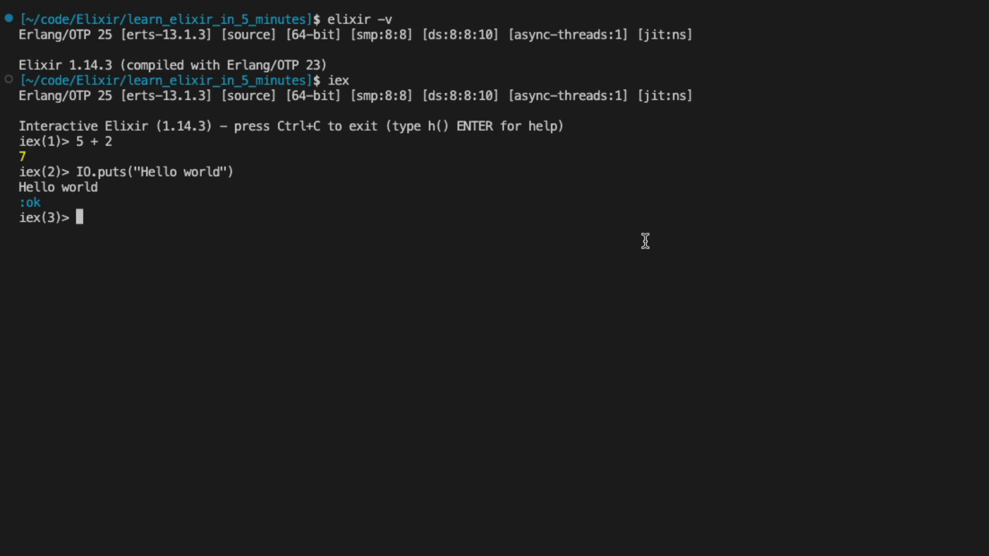
mouse_move(493, 366)
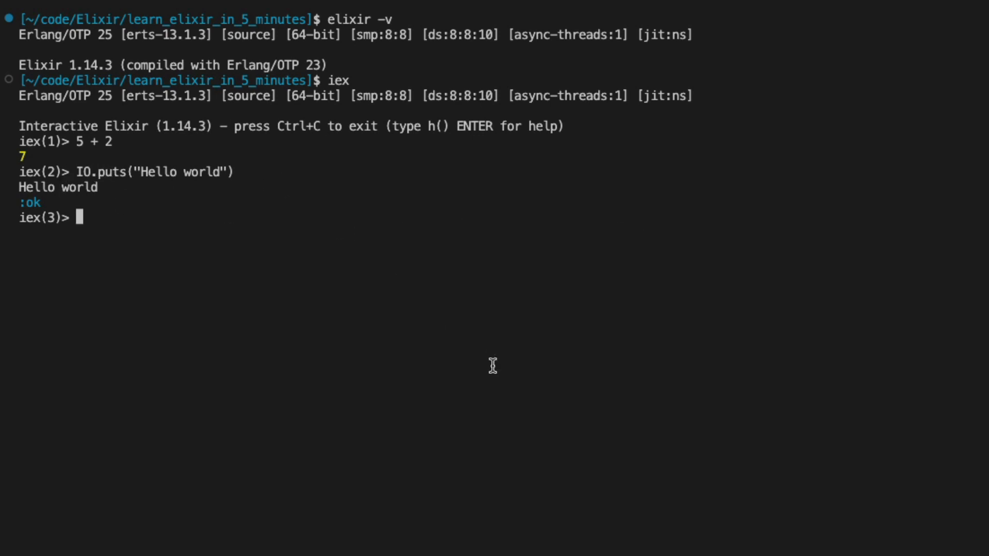
type("variable = \"Hello\" <> \" world\"")
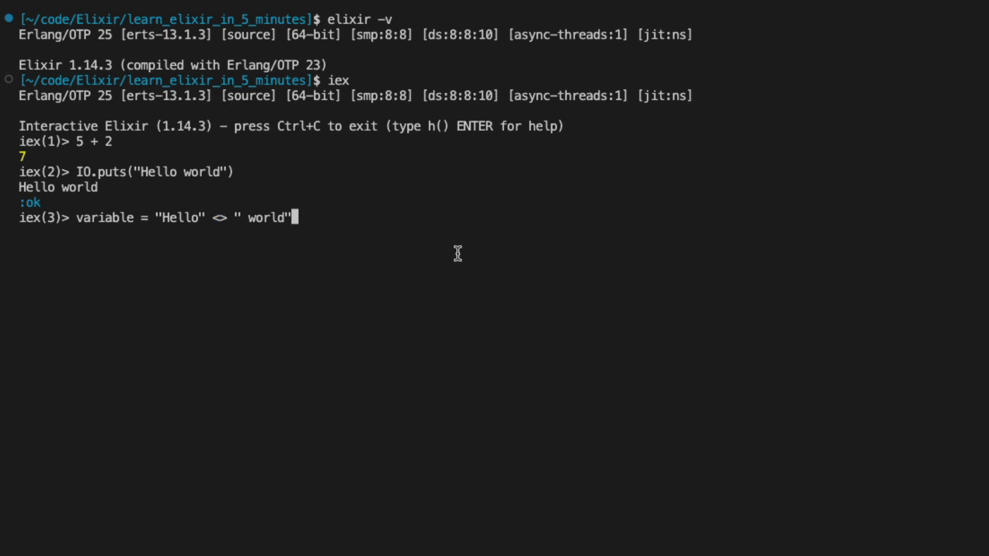
mouse_move(147, 225)
type("variable")
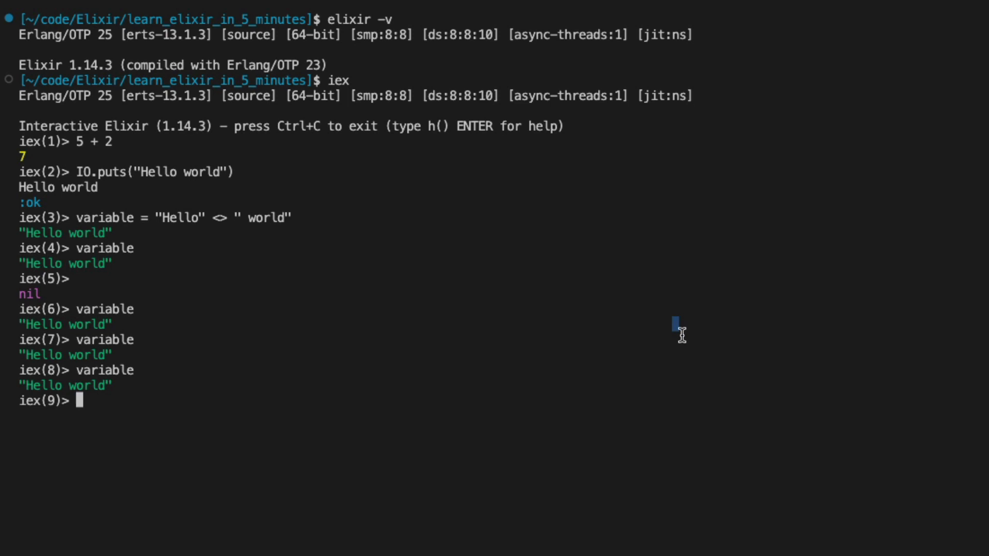
Evaluate an empty string and is_list('hello') in IEx
type("\"\"")
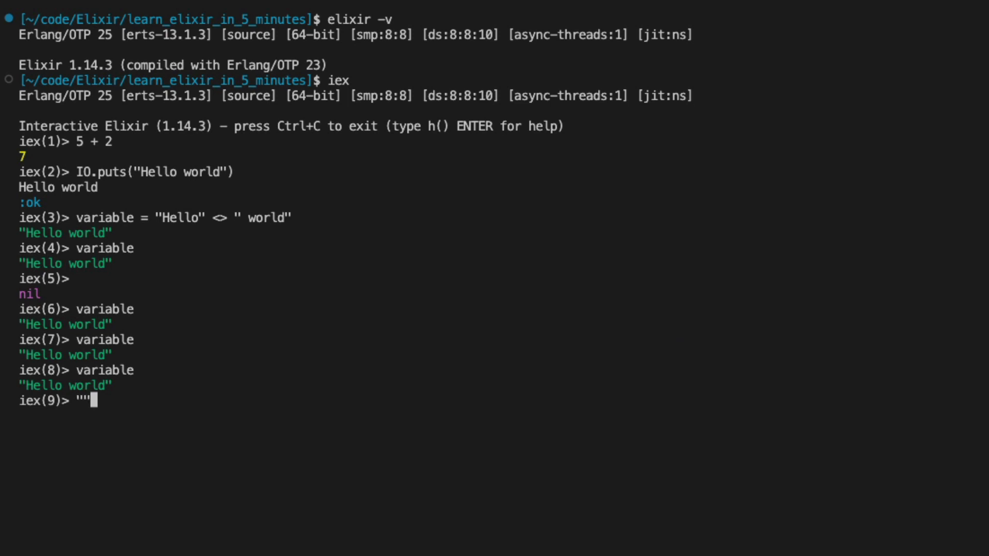
type("is_list('hello')")
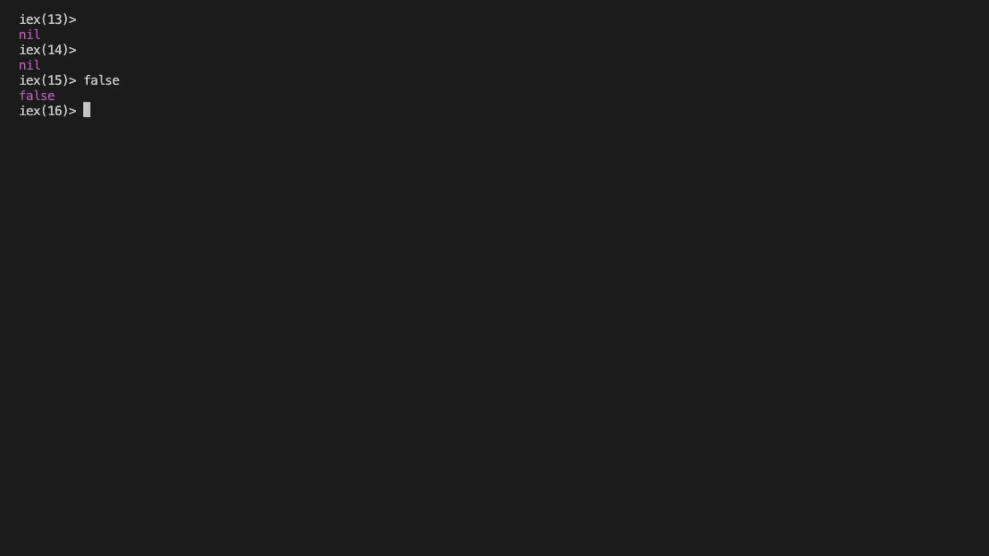
Evaluate nil and the boolean expression true && true
type("nil")
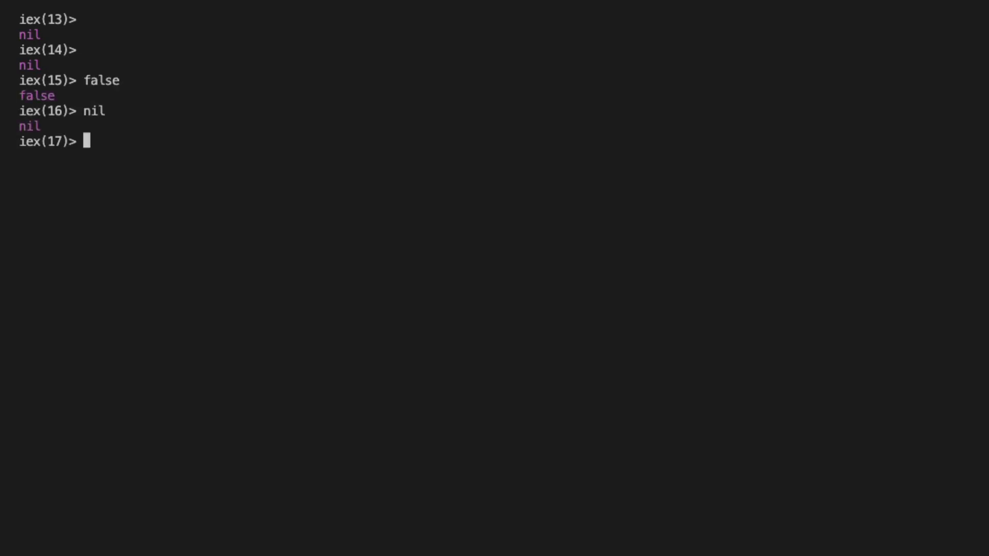
type("true && true")
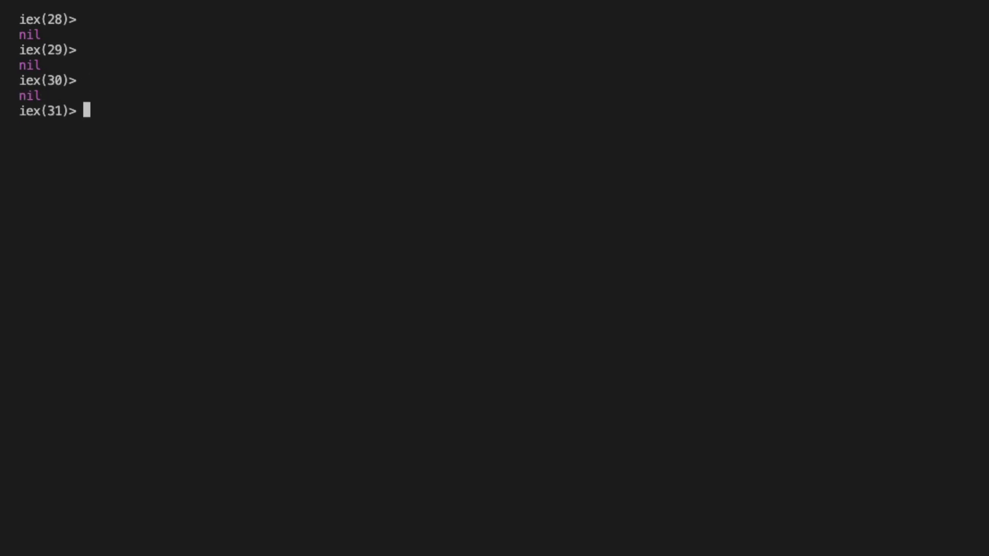
Evaluate [1, "two", 3], %{"key" => "value"}, {:ok, "value"} and atoms like :vv
type("[1, \"two\", 3]")
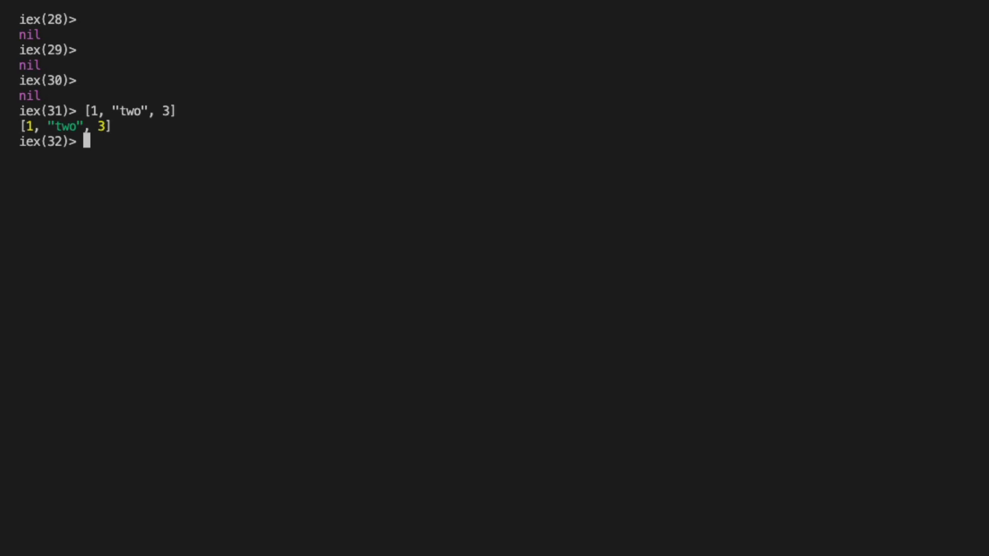
mouse_move(36, 132)
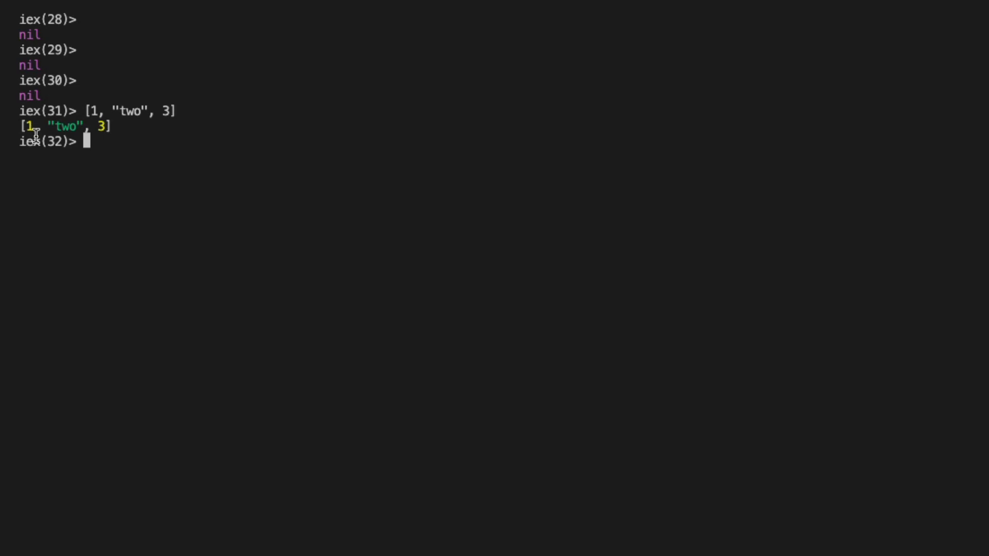
double_click(60, 126)
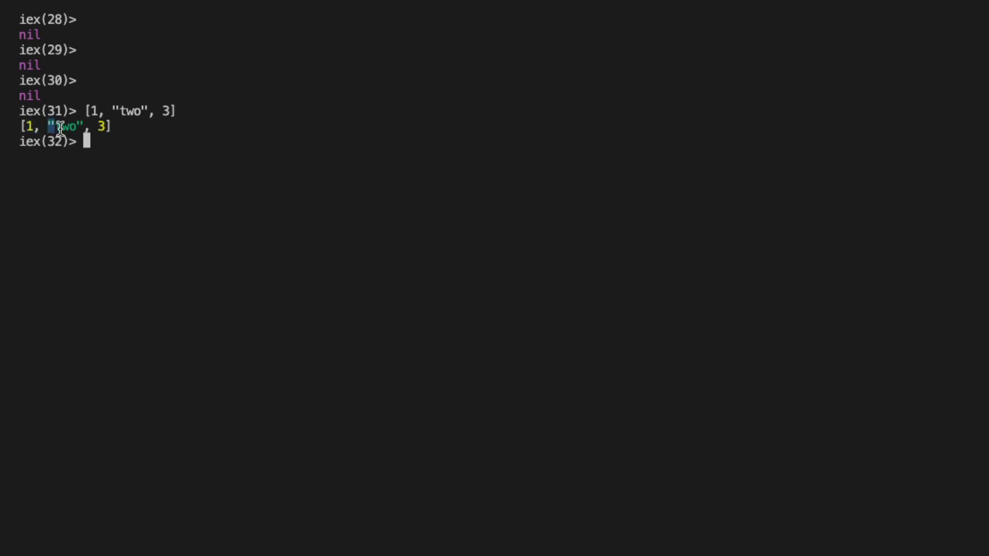
mouse_move(443, 385)
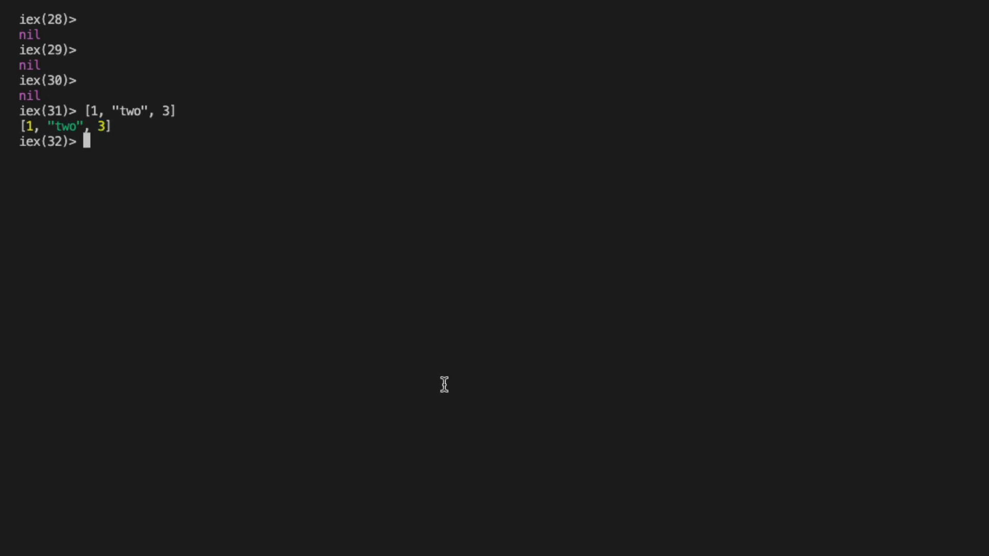
type("%{\"key\" => \"value\"}")
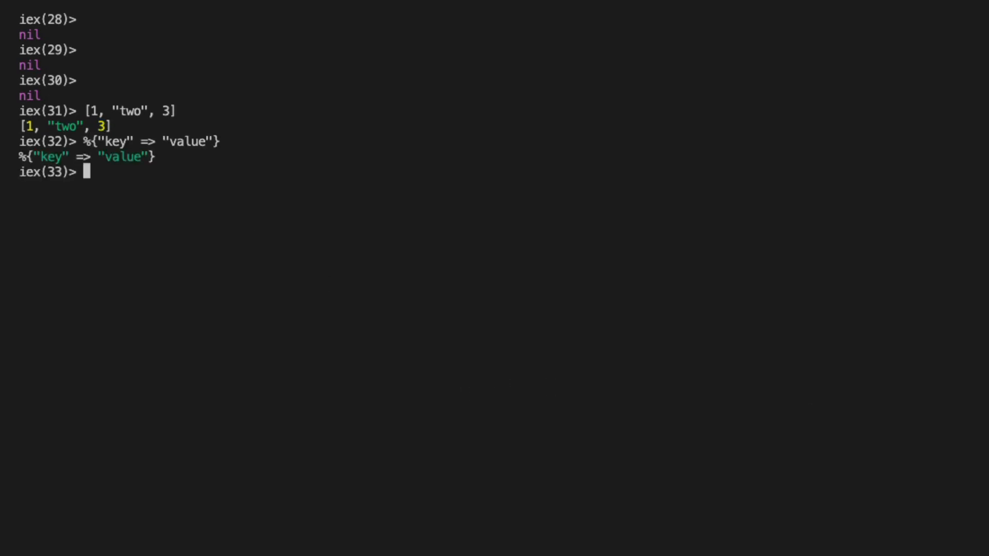
type("{:ok, \"value\"}")
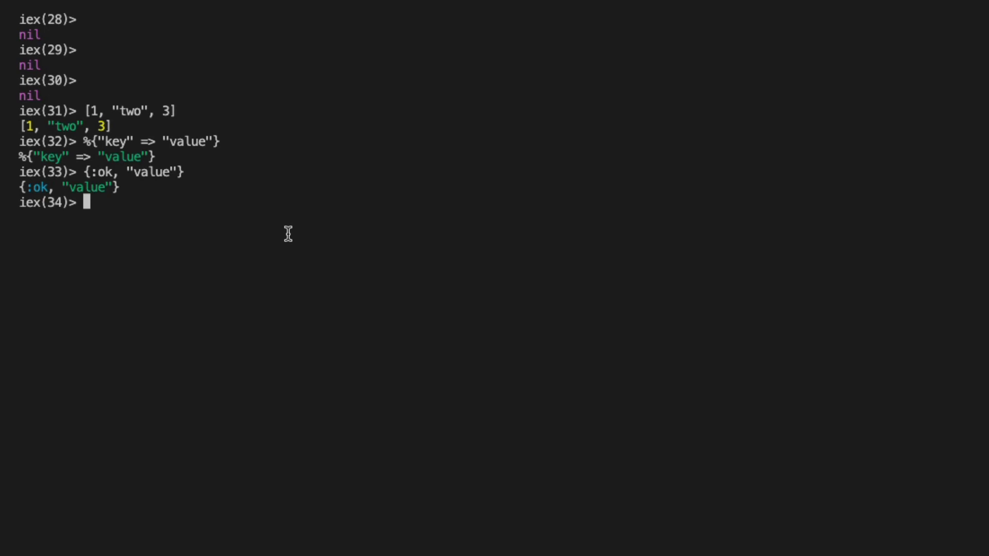
mouse_move(332, 241)
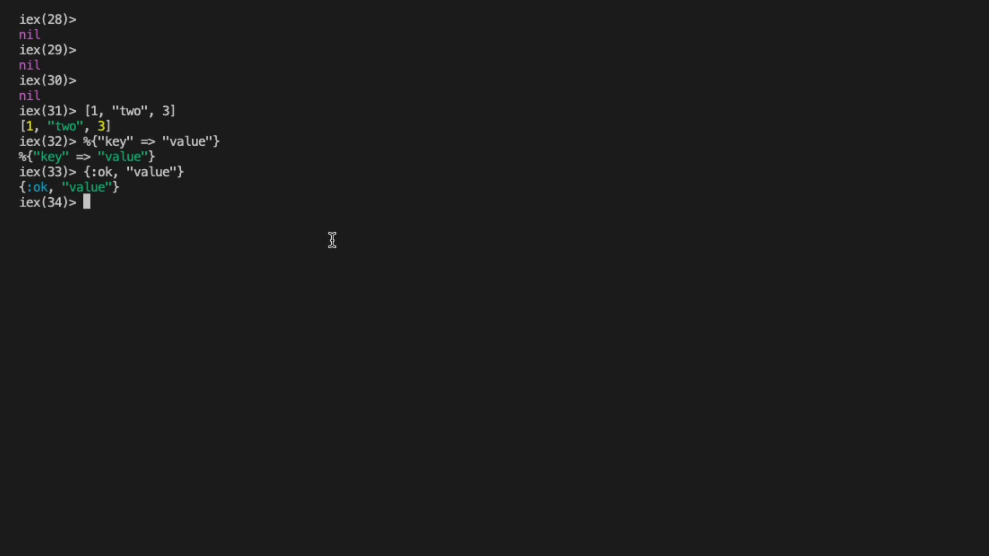
type(":vv")
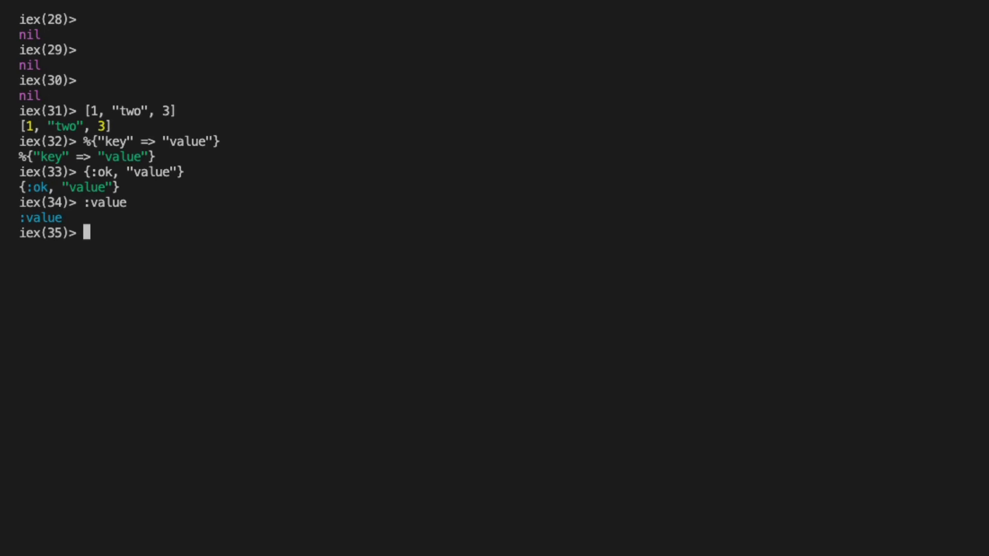
mouse_move(533, 274)
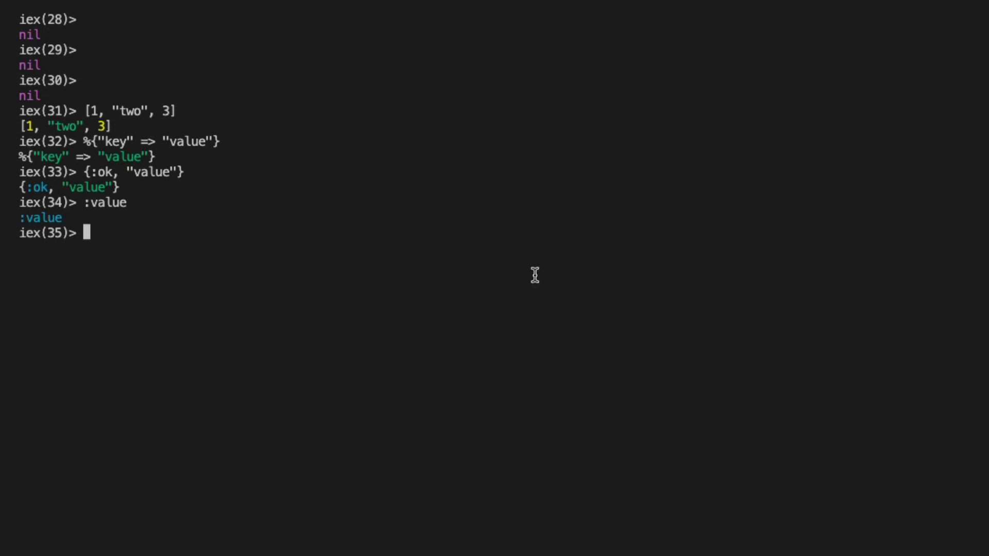
type(":o")
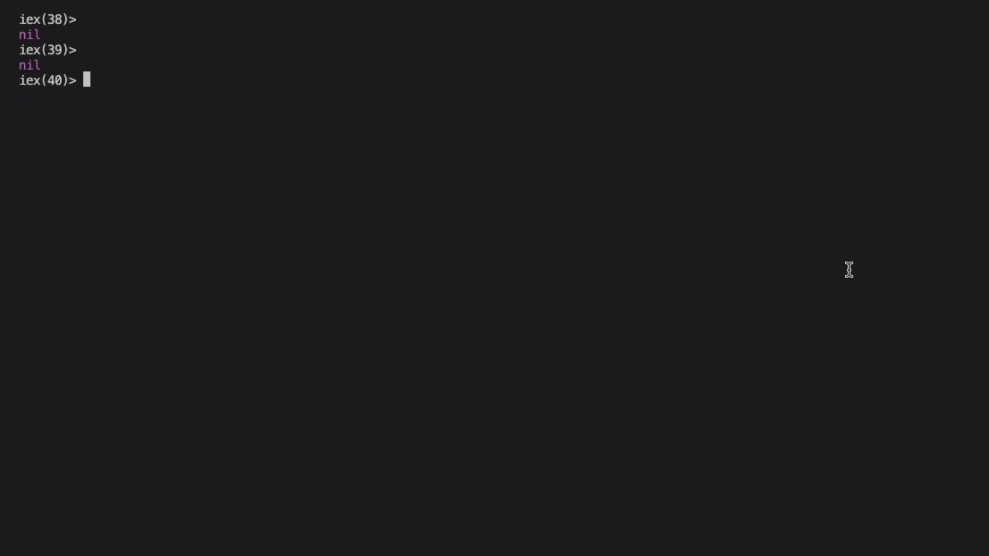
Bind x to 1, match 1 = x, and raise a MatchError with 2 = x
type("x = 1")
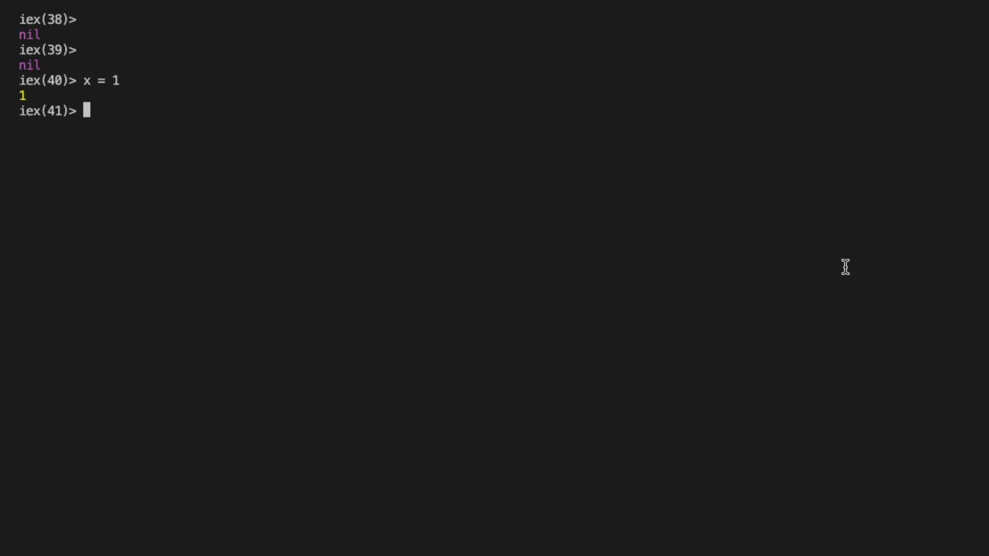
mouse_move(149, 124)
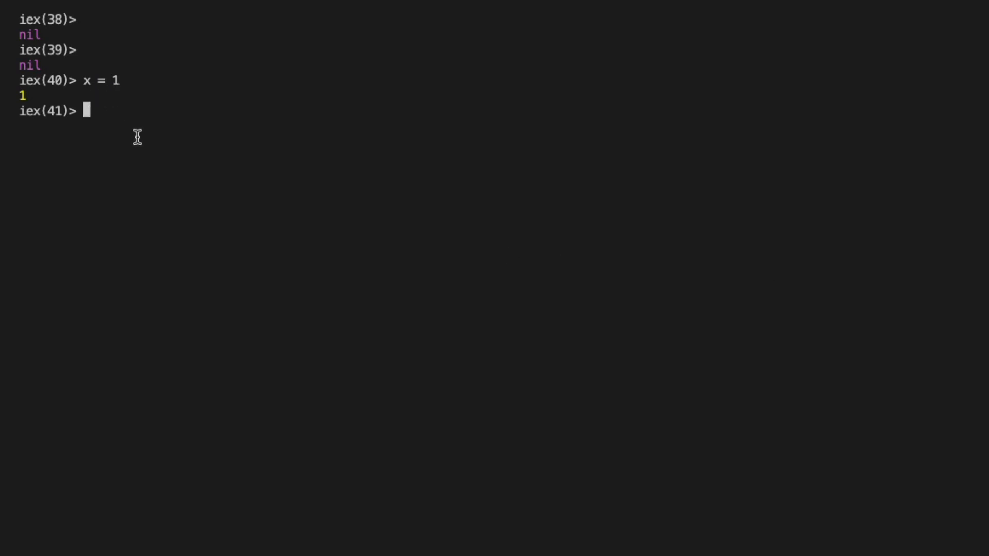
type("x")
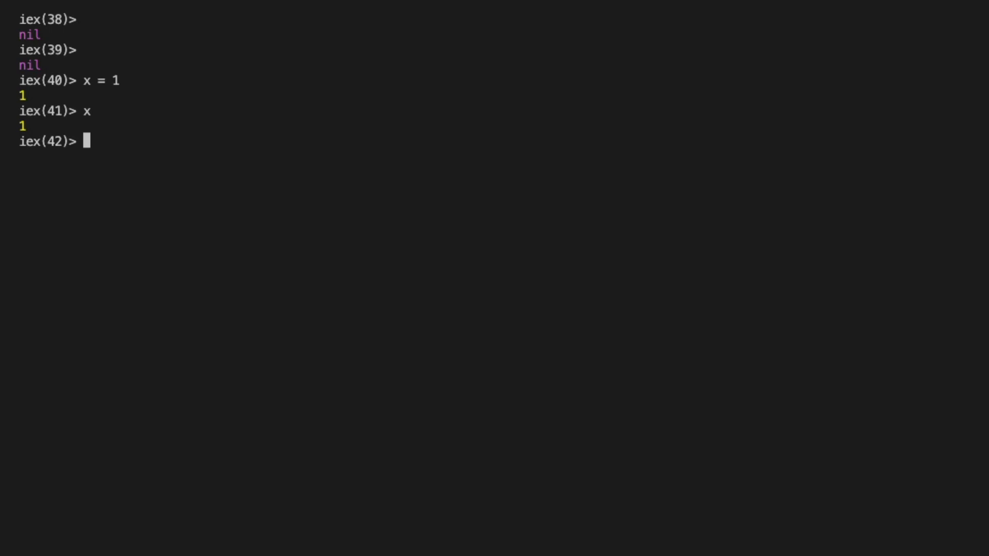
type("1 = x")
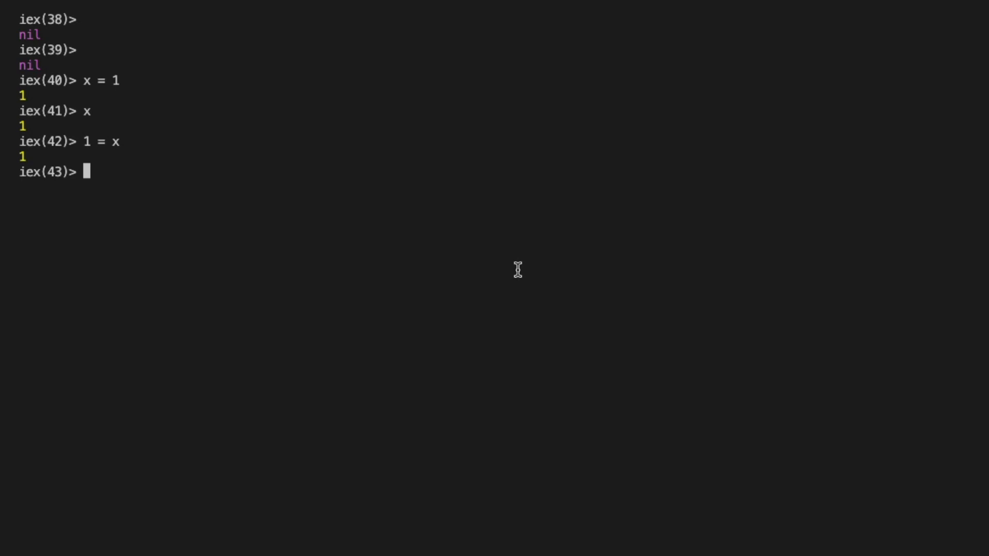
mouse_move(518, 270)
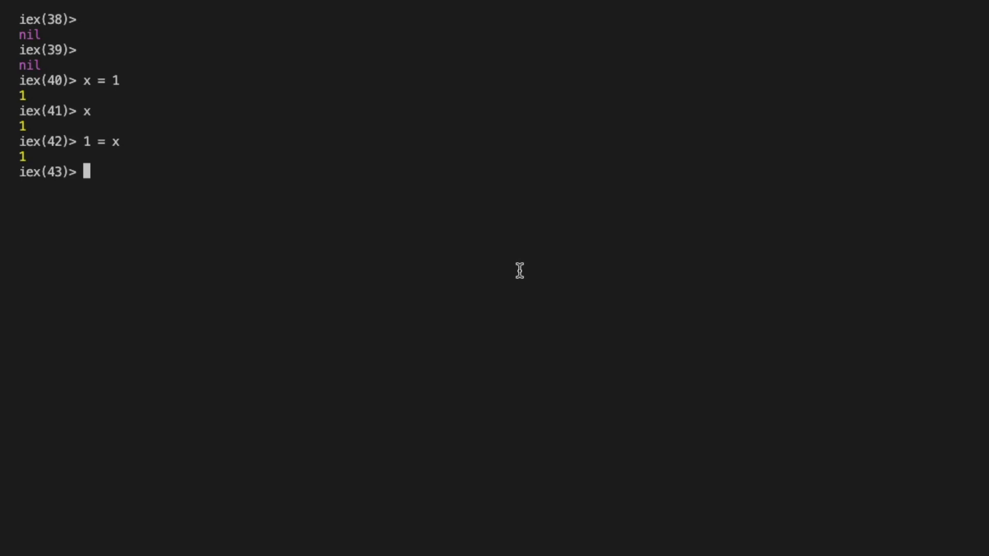
mouse_move(460, 267)
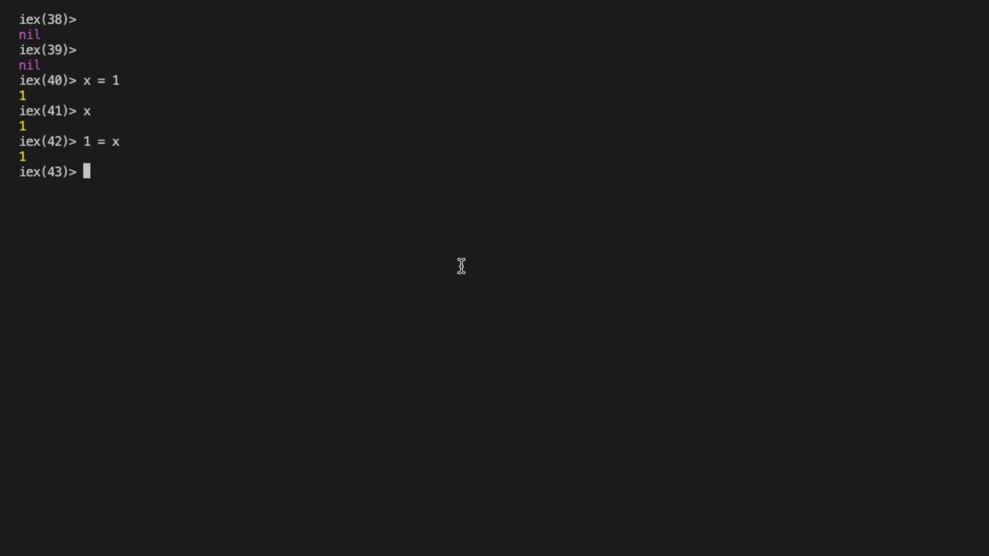
mouse_move(176, 166)
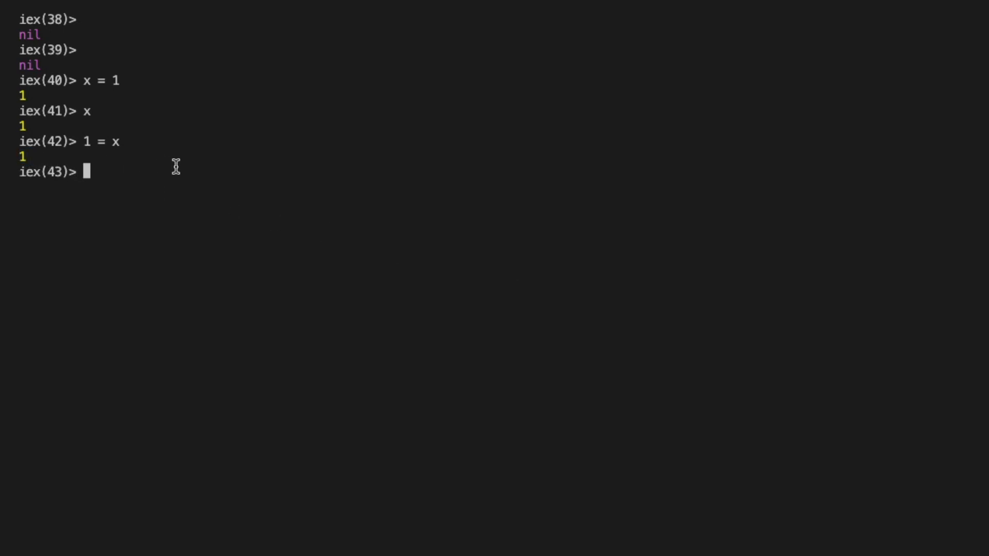
type("2 =")
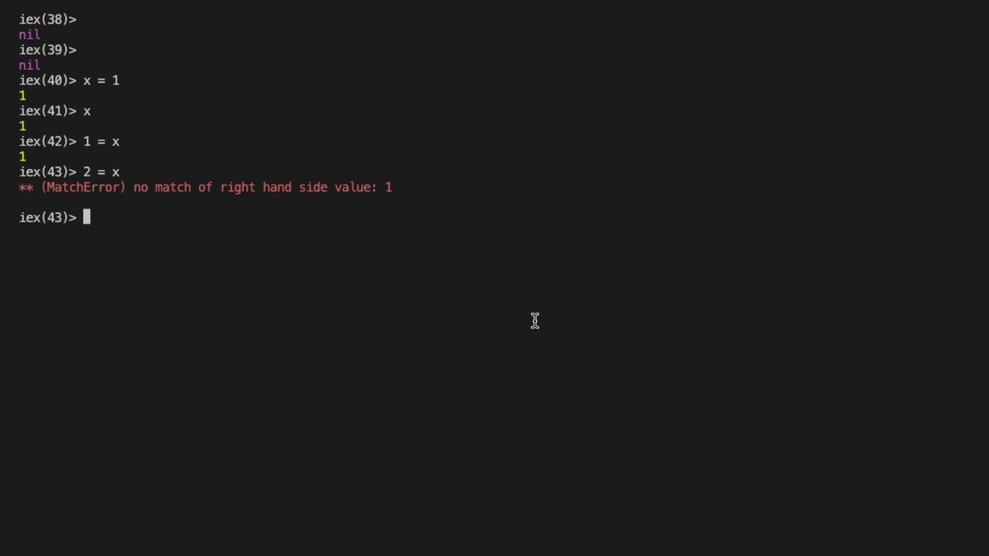
type("x =")
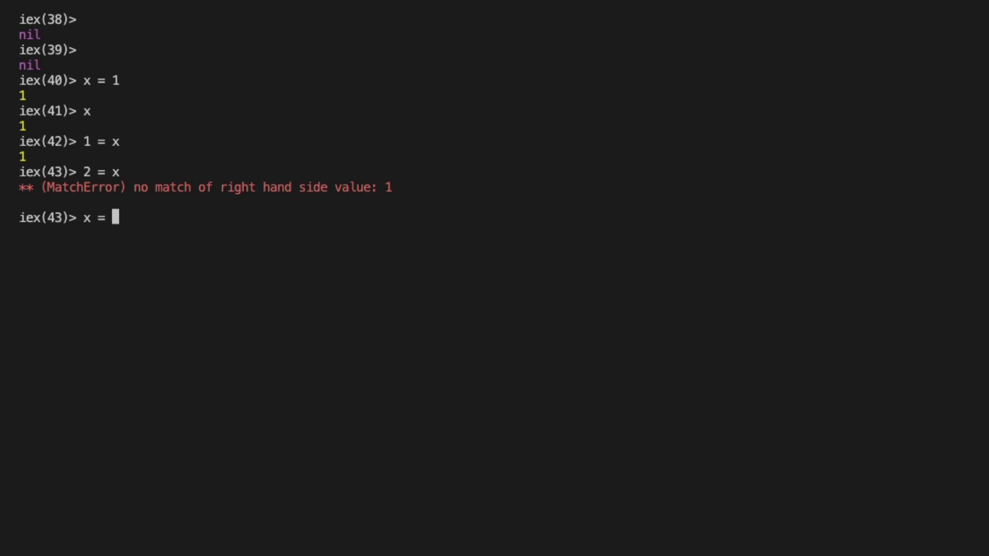
type("2")
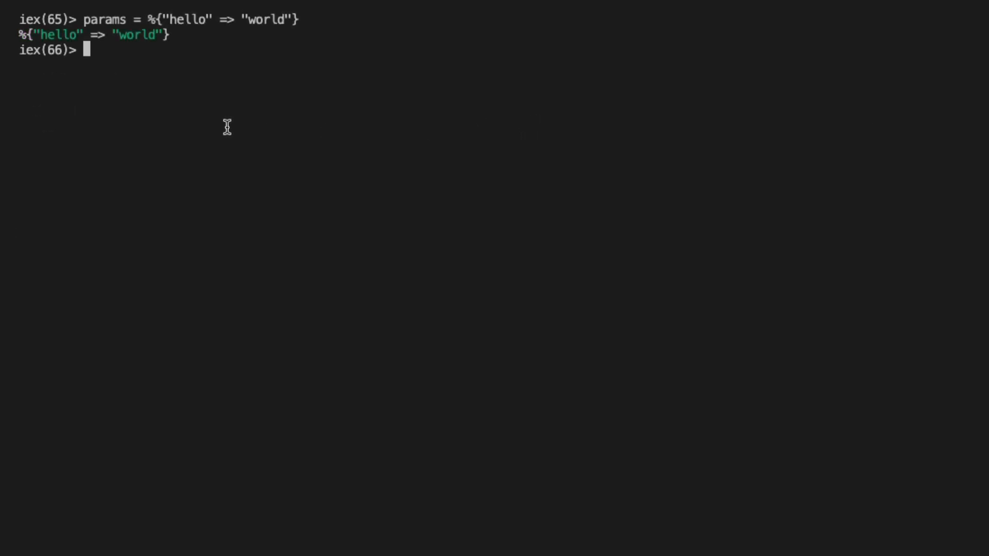
mouse_move(189, 58)
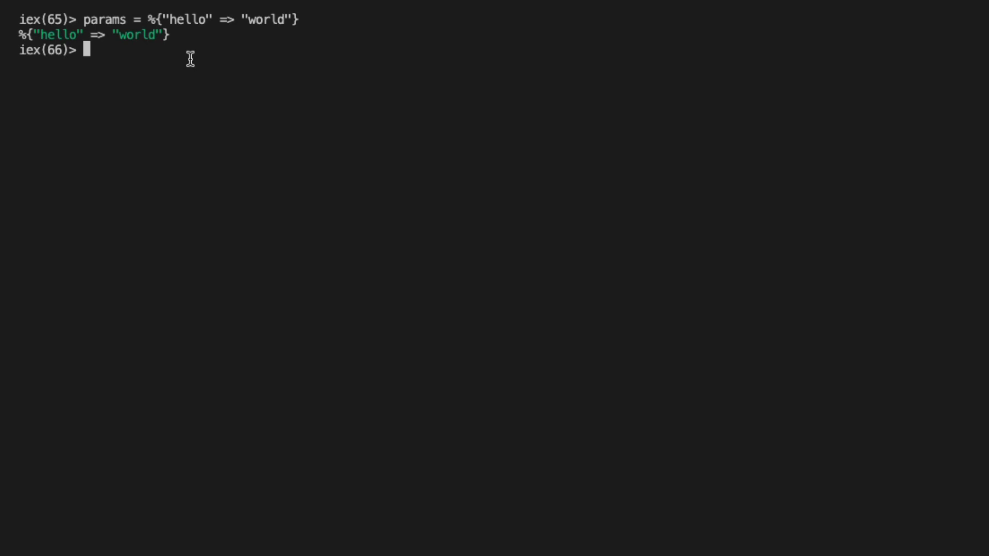
Type the pattern %{"hello" => hello} = %{"hello" => "world"} without running it
double_click(183, 19)
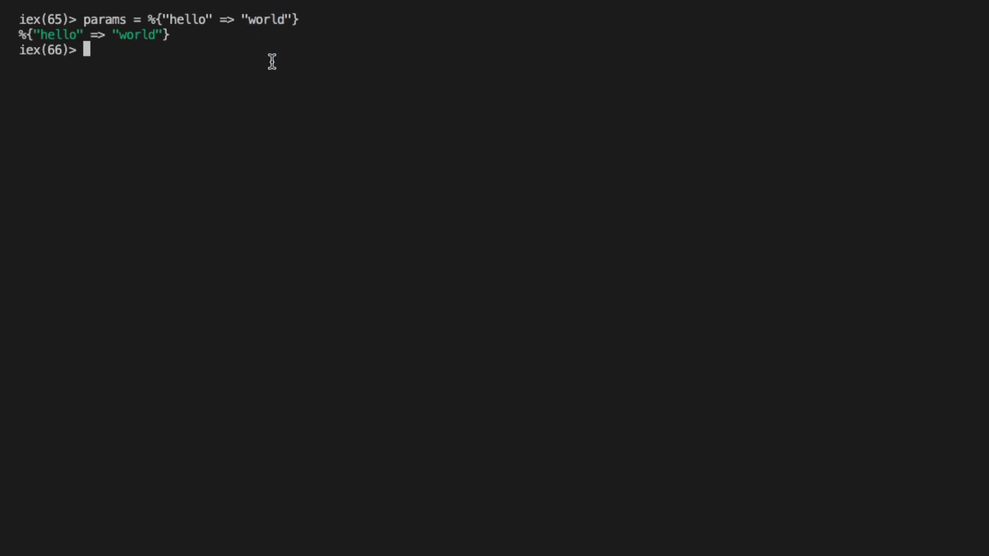
left_click_drag(146, 19, 283, 19)
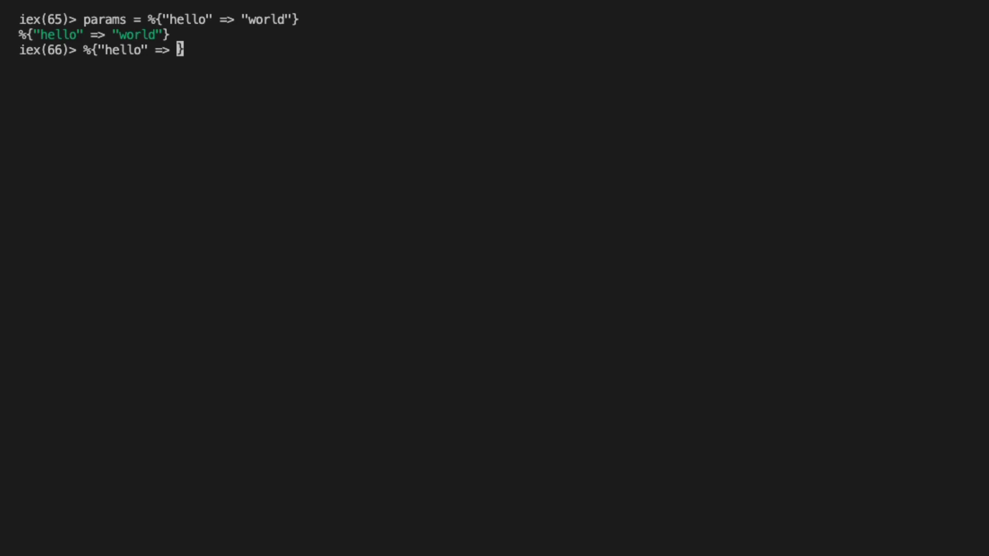
type("hello")
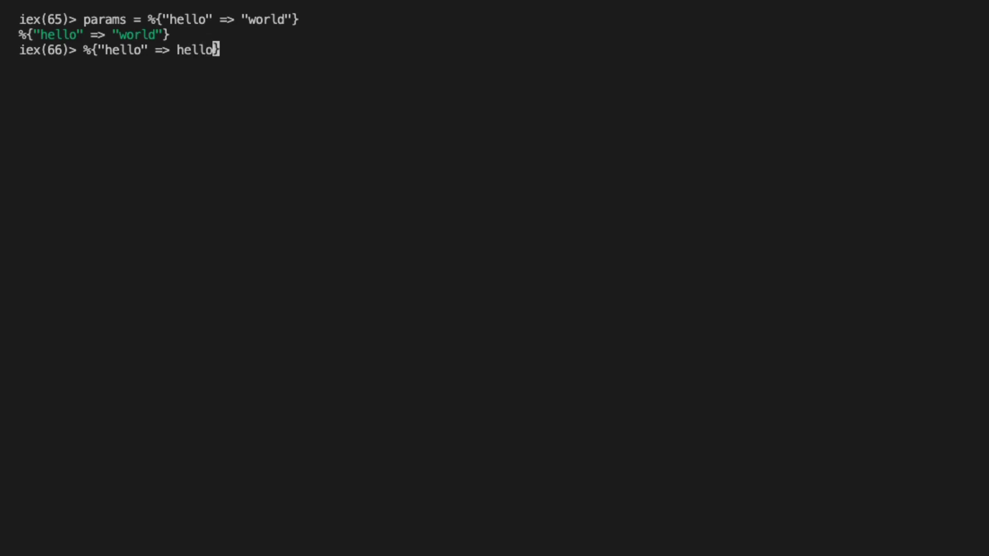
type("= %{\"hello\" => \"world\"}")
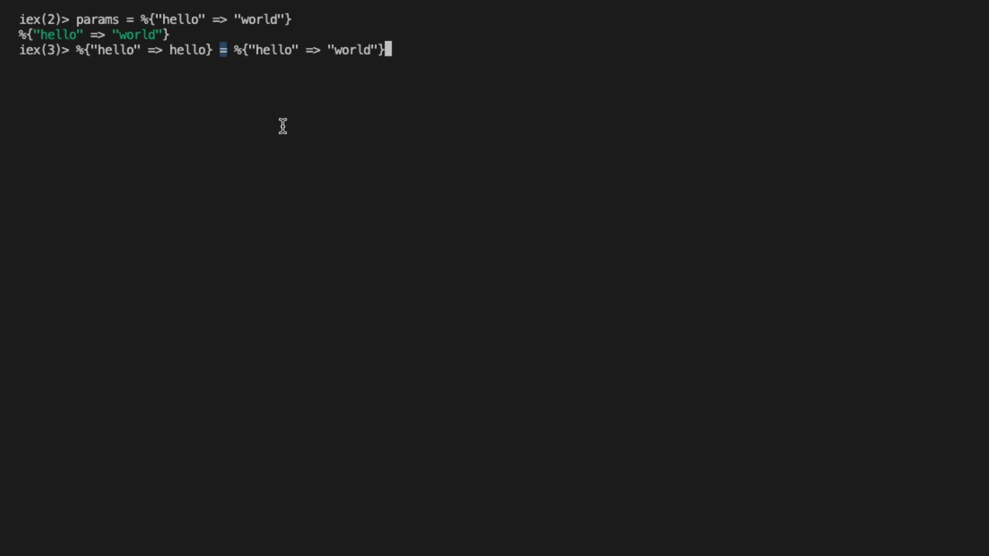
Highlight the match operator, the hello variable and its returned value "world"
left_click_drag(234, 51, 375, 51)
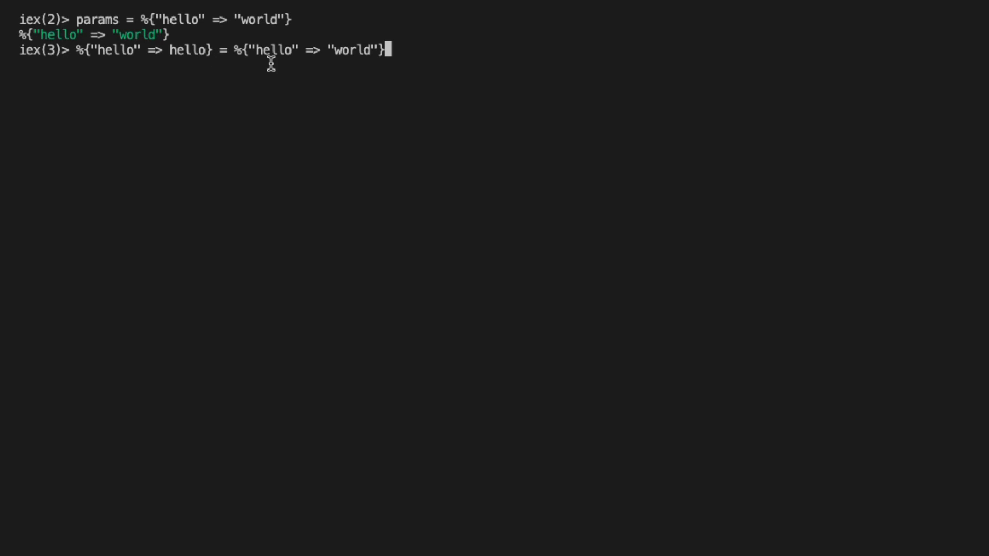
double_click(351, 51)
type("hello")
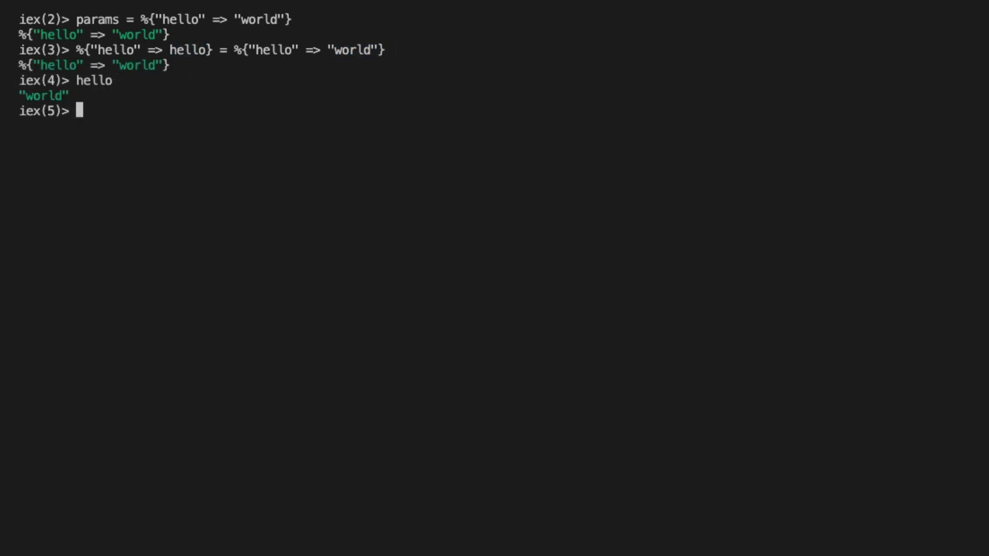
double_click(93, 81)
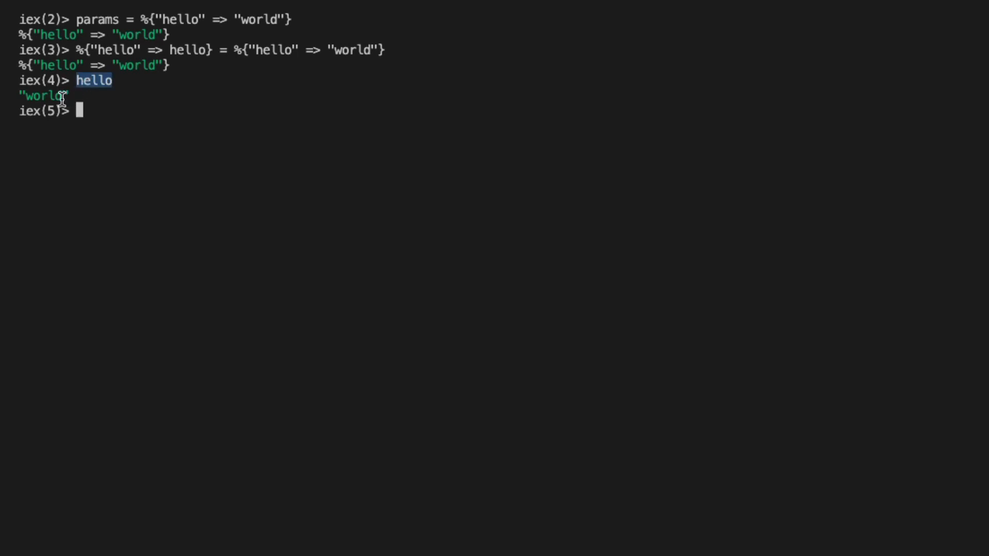
double_click(353, 49)
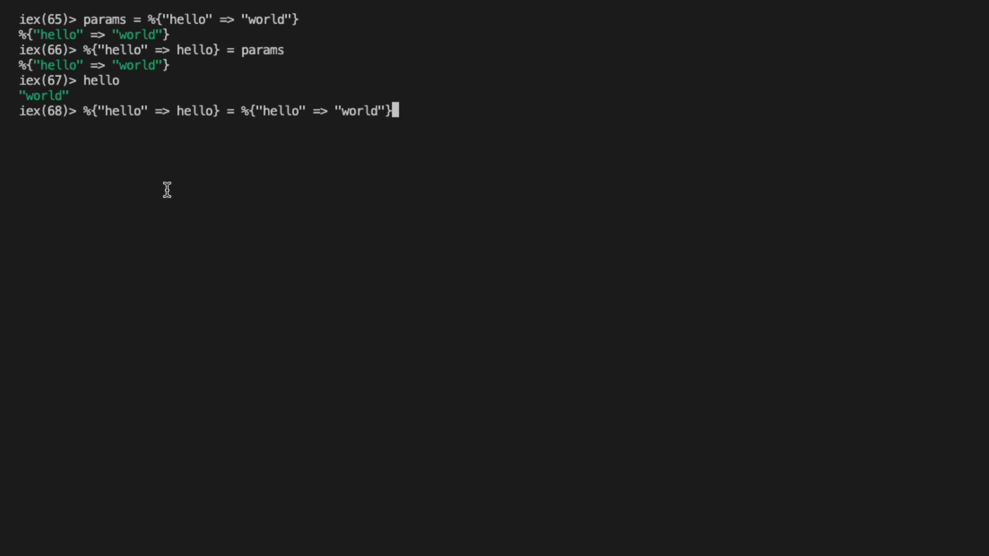
mouse_move(131, 188)
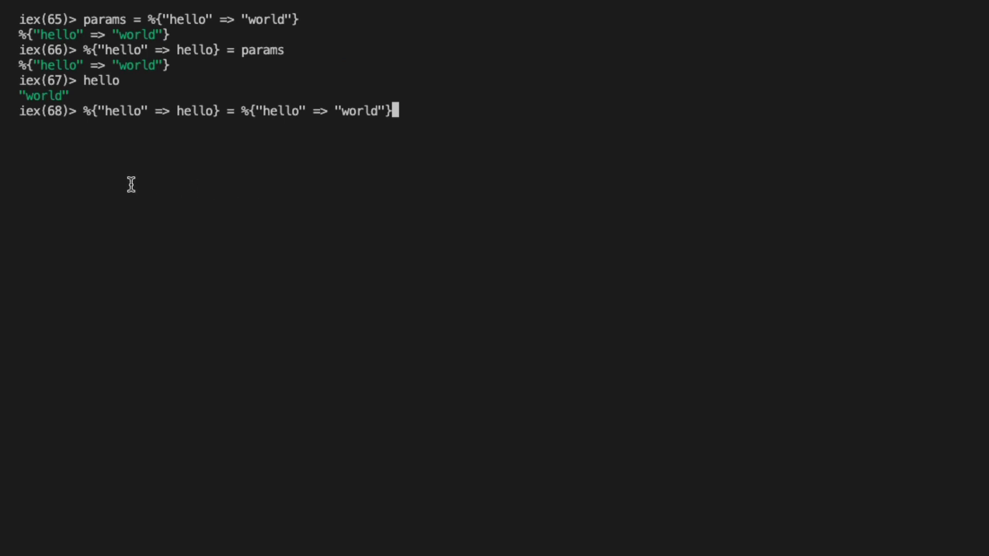